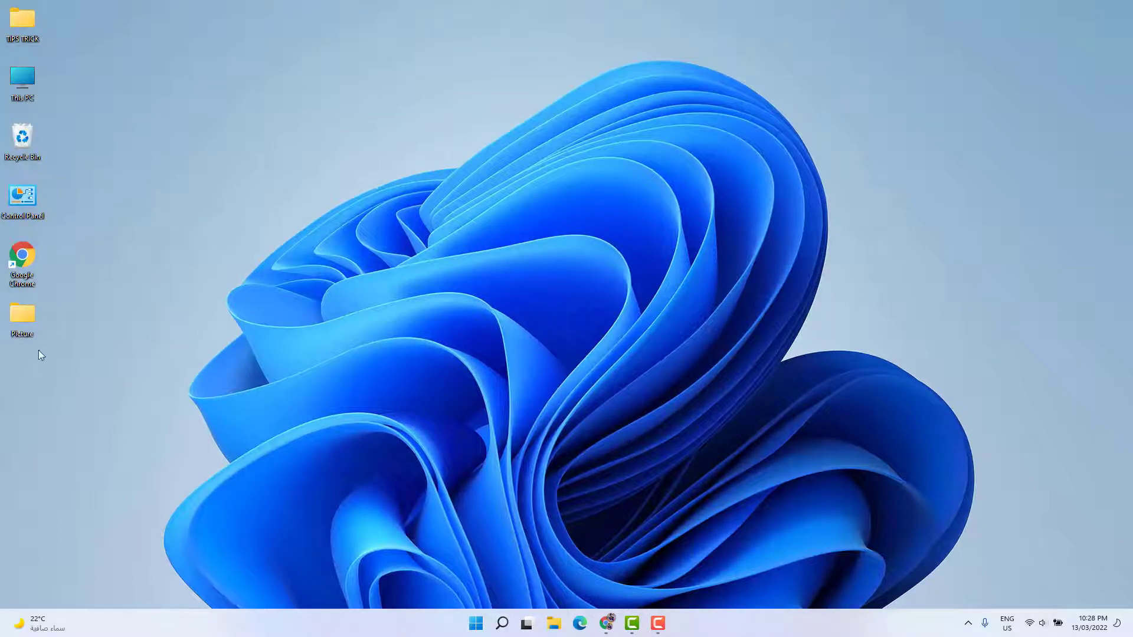
Step: View the Picture folder's first photo maximized in Photos, browsing to the next and previous images
double_click(23, 313)
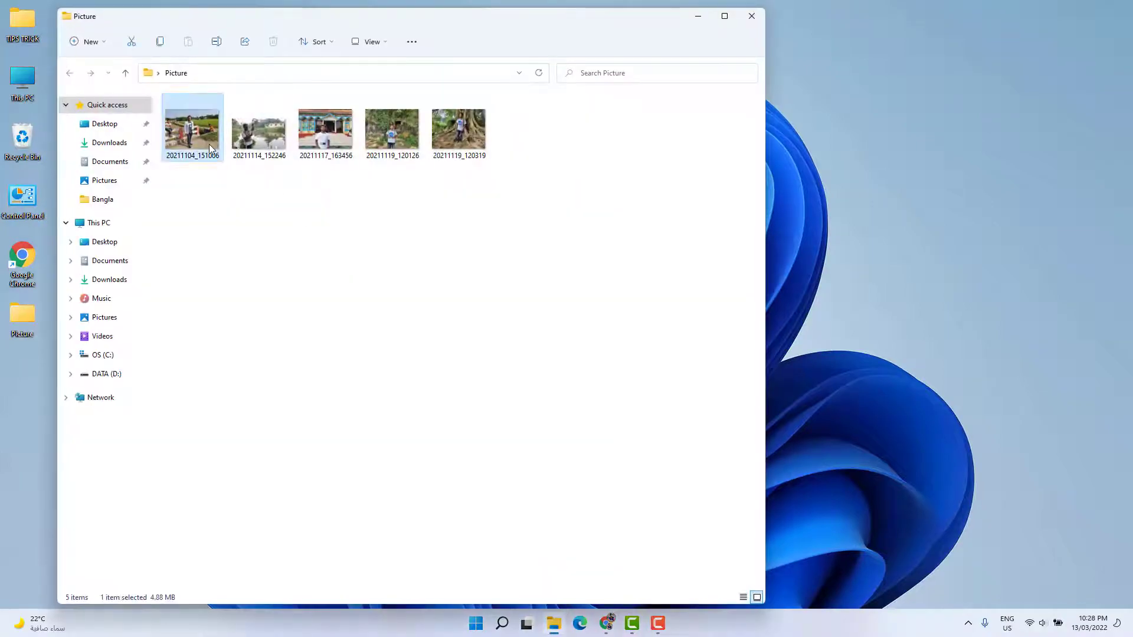
double_click(192, 127)
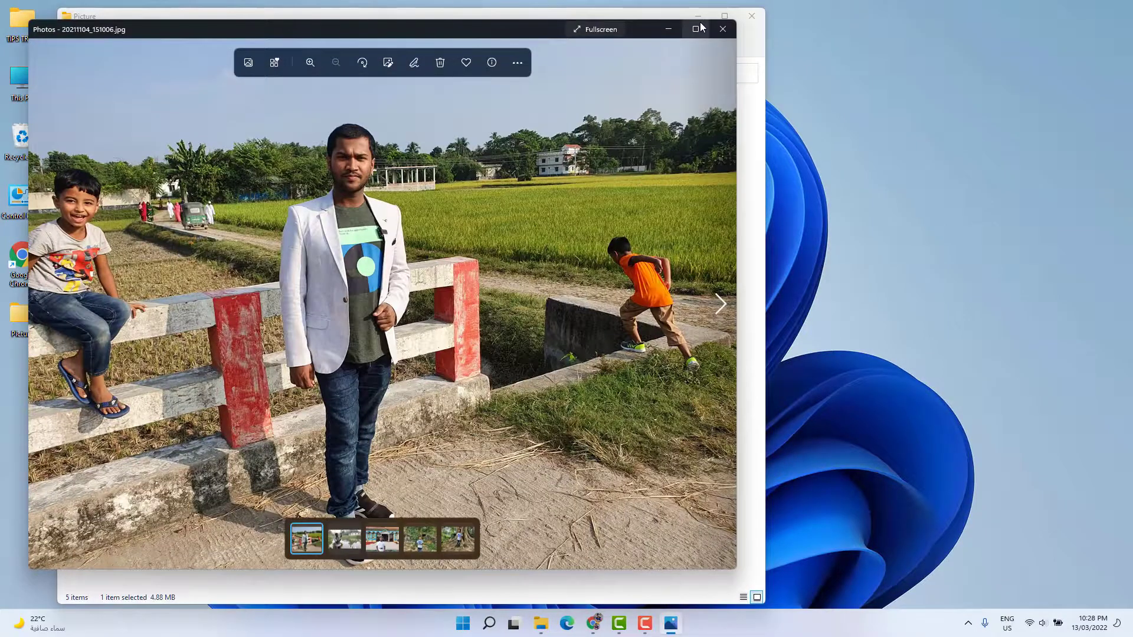
left_click(694, 29)
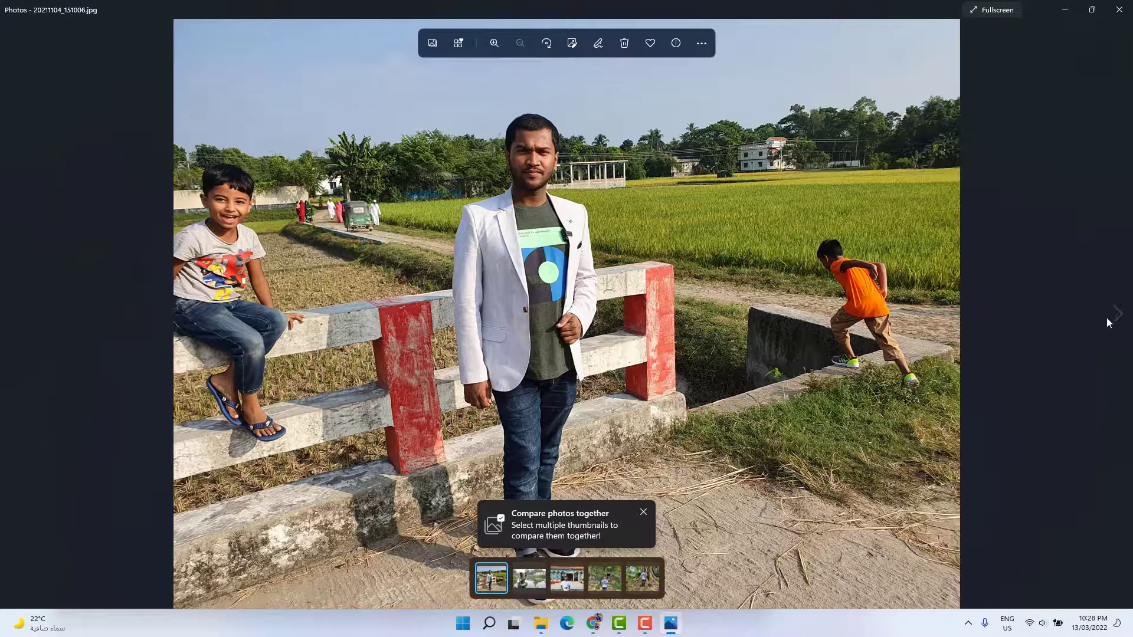
left_click(566, 578)
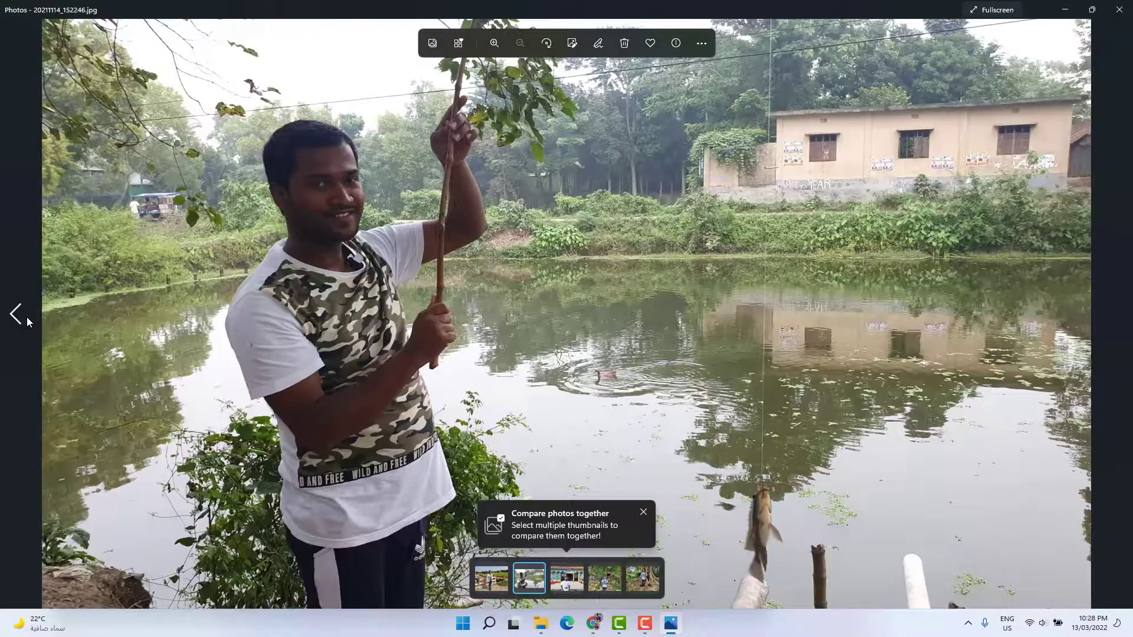
left_click(14, 314)
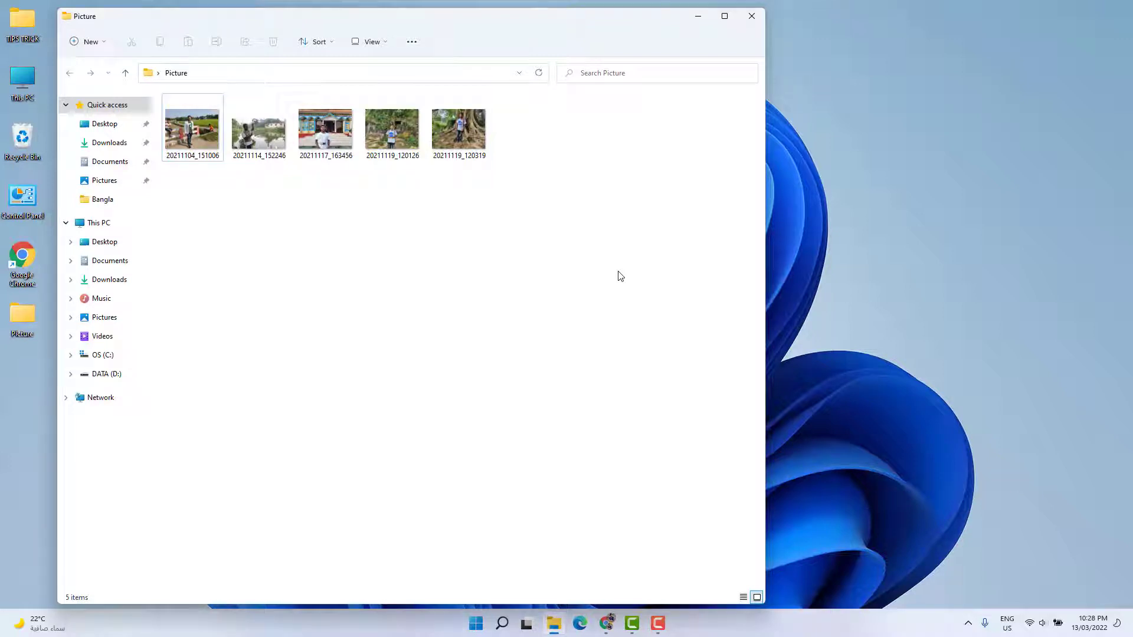
Step: For all five selected photos, choose to remove properties and mark Date taken for removal
left_click(192, 126)
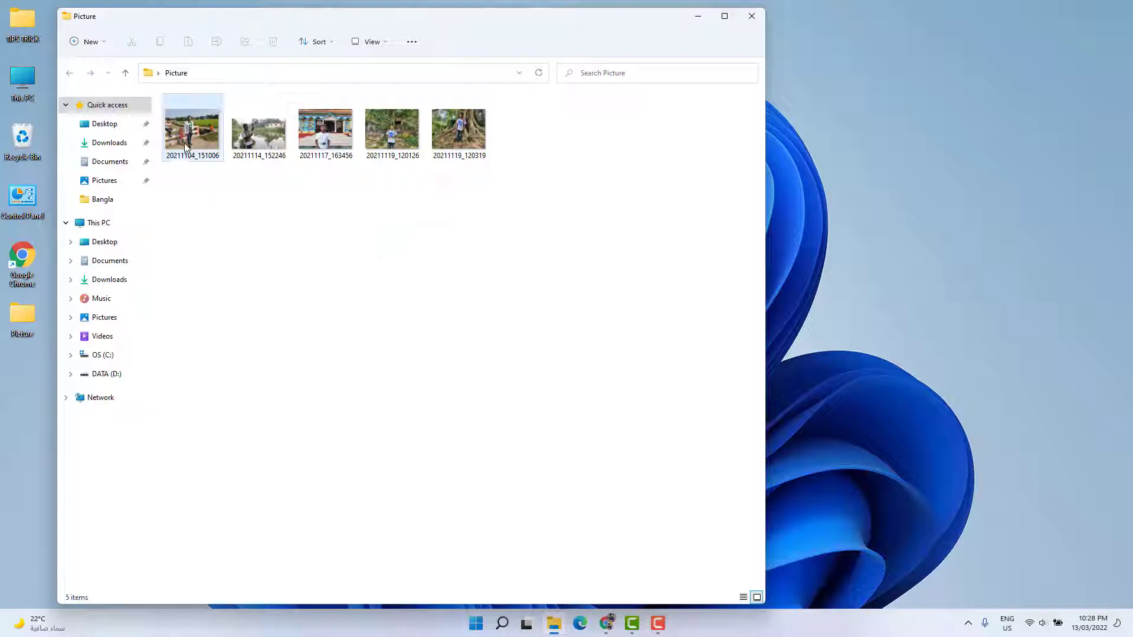
left_click(542, 204)
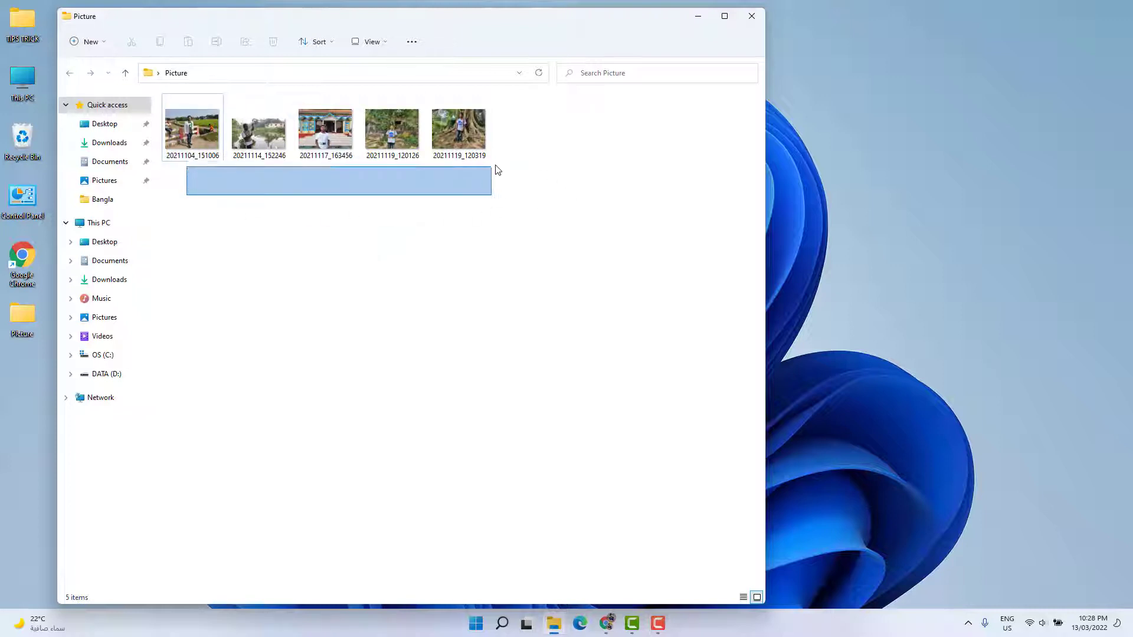
right_click(459, 127)
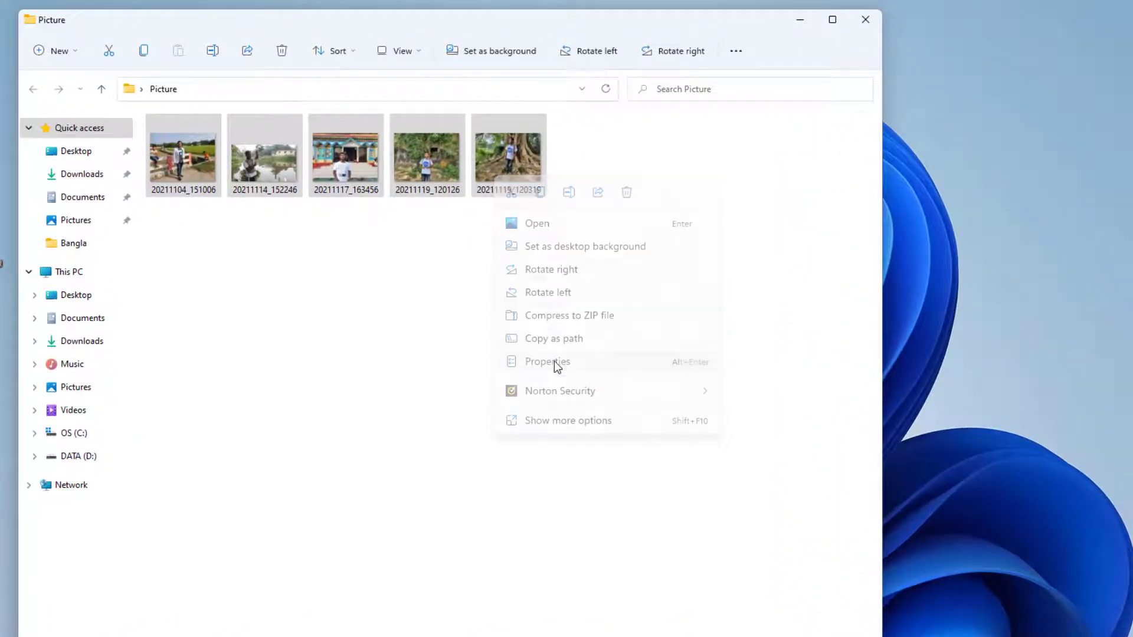
left_click(547, 362)
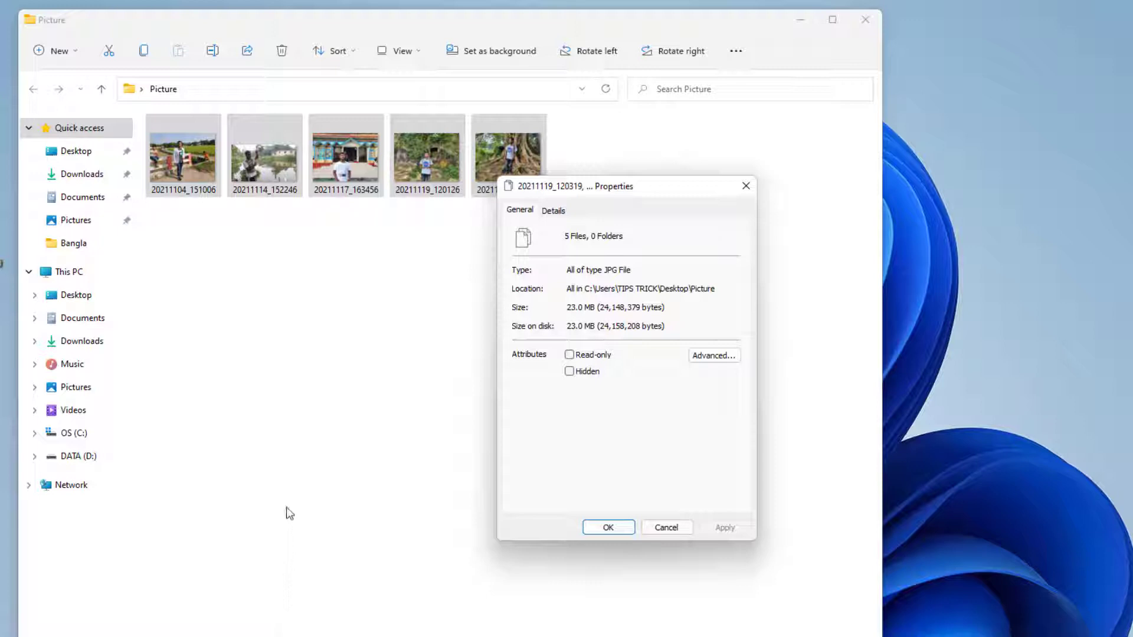
mouse_move(344, 481)
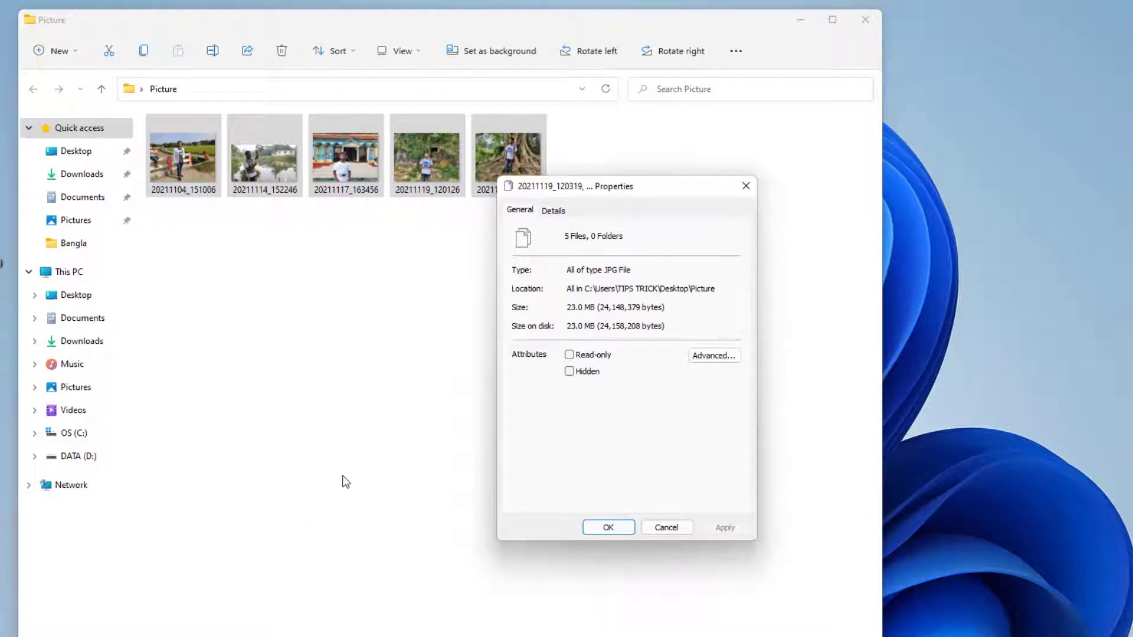
left_click(554, 211)
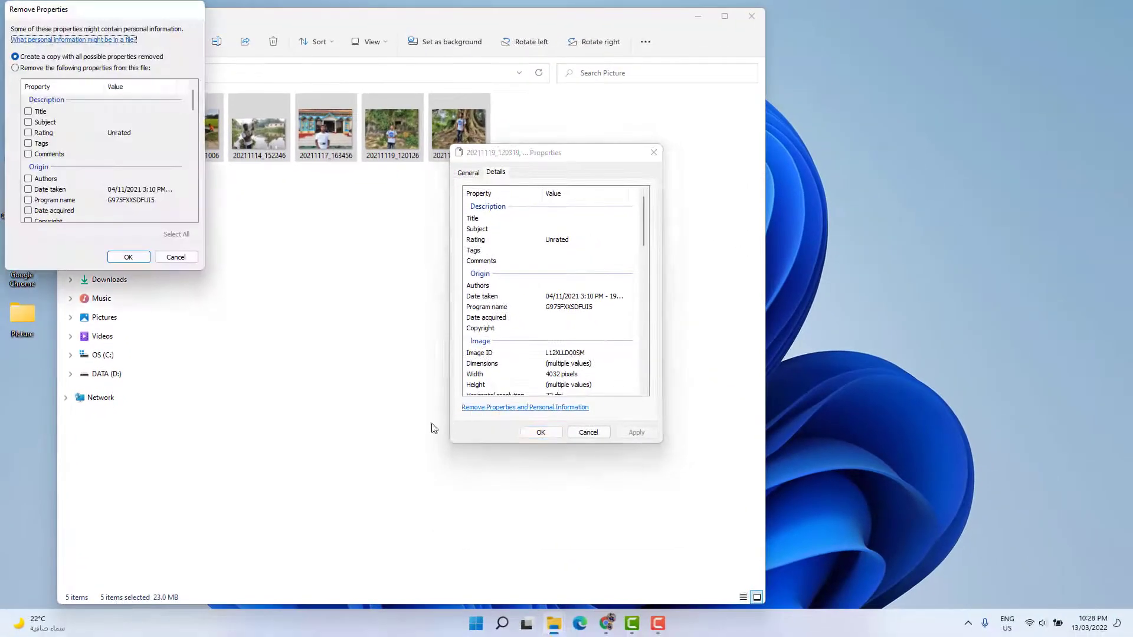
mouse_move(90, 6)
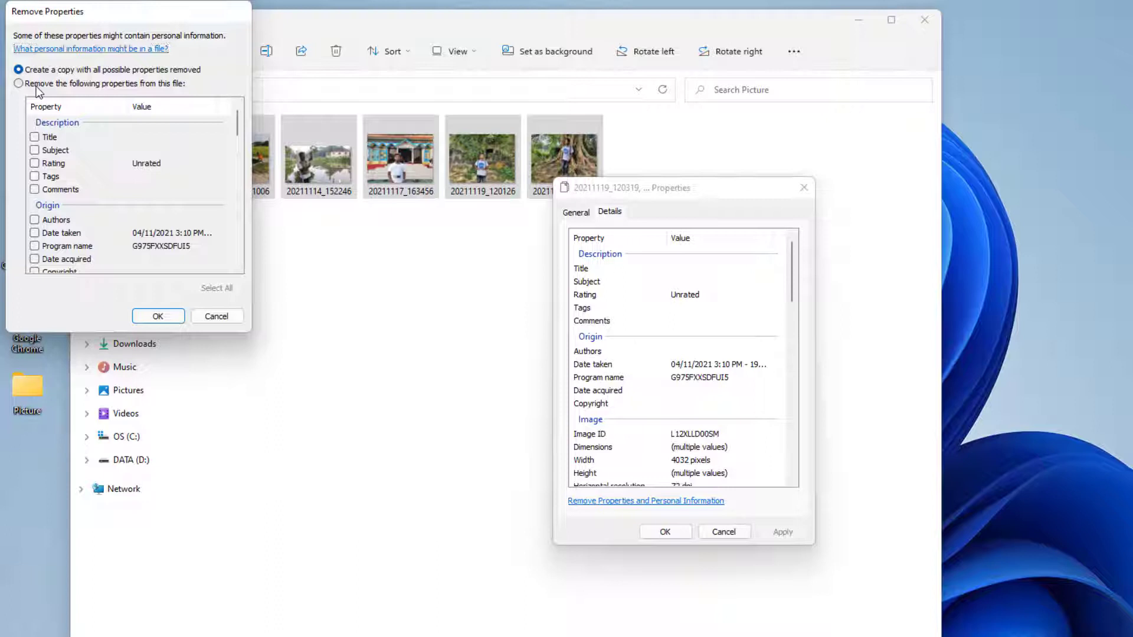
left_click(18, 82)
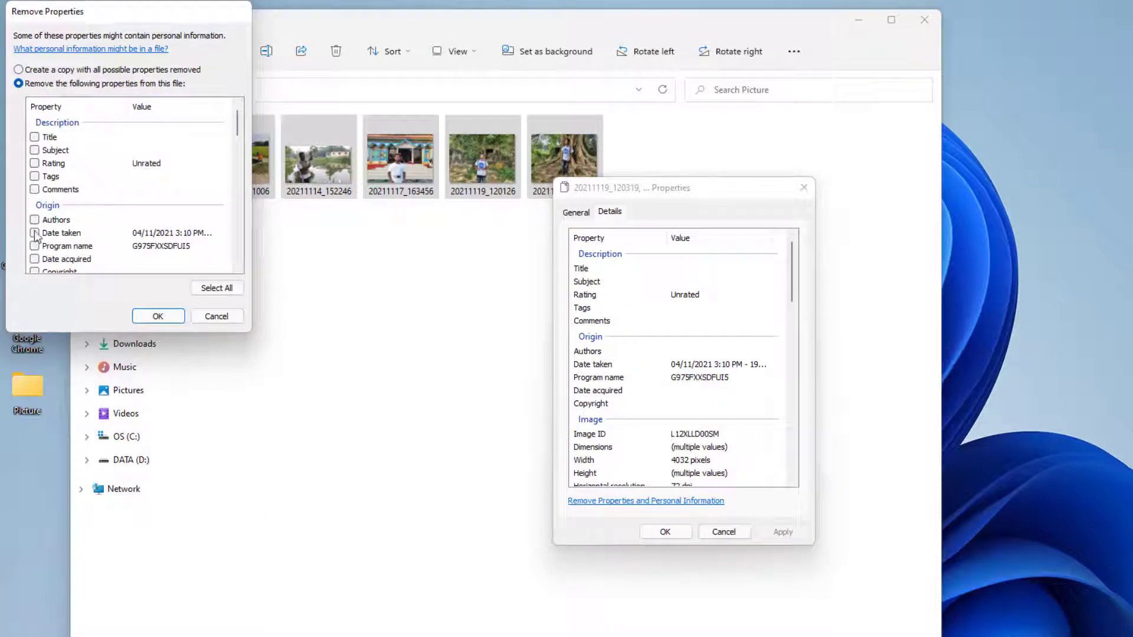
left_click(34, 233)
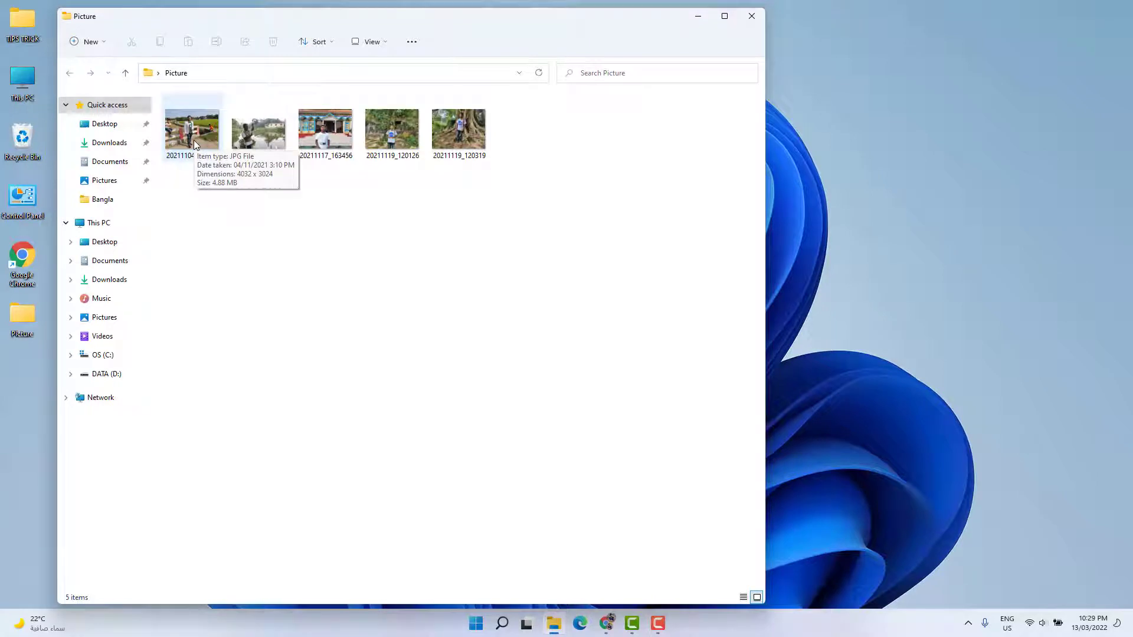
Step: Enable 'Don't use the index when searching in file folders for system files' in Folder Options
left_click(751, 15)
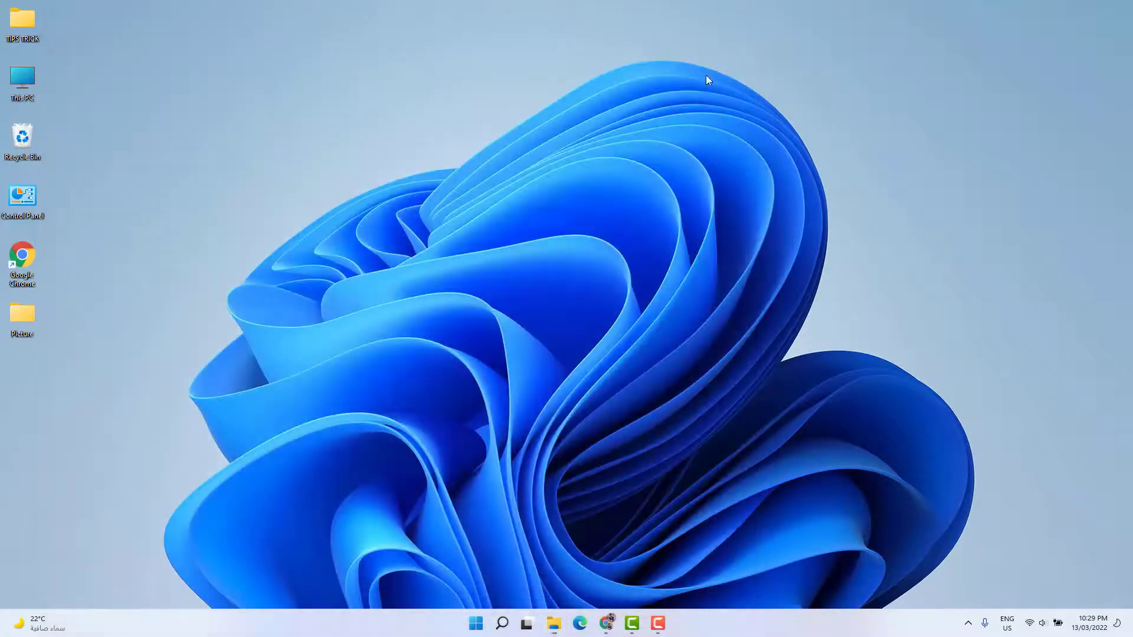
mouse_move(243, 430)
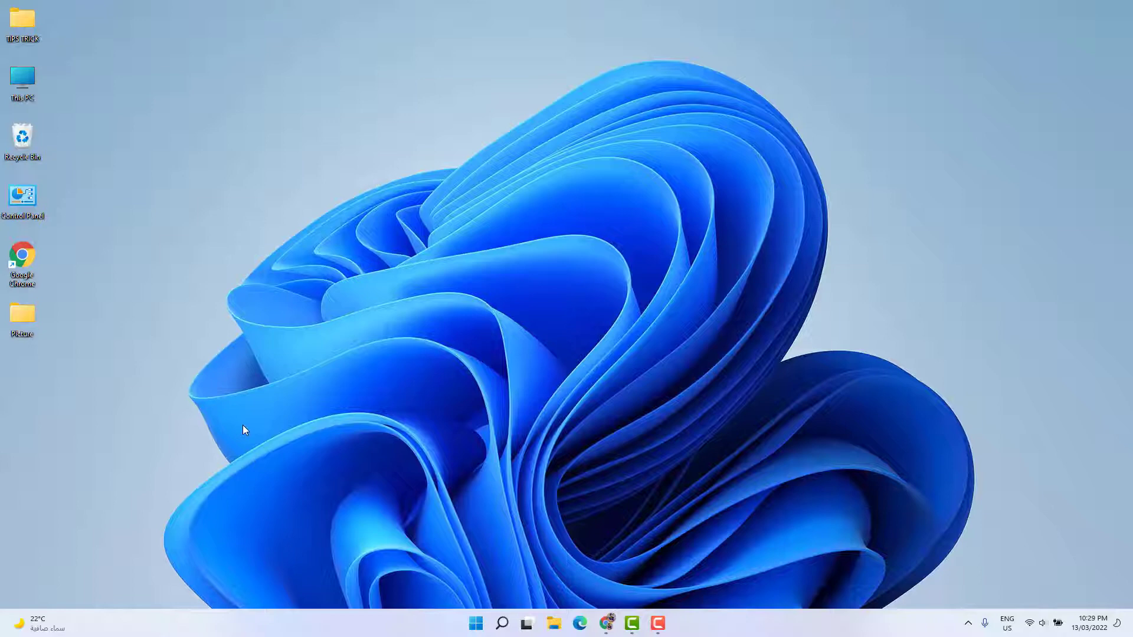
mouse_move(567, 633)
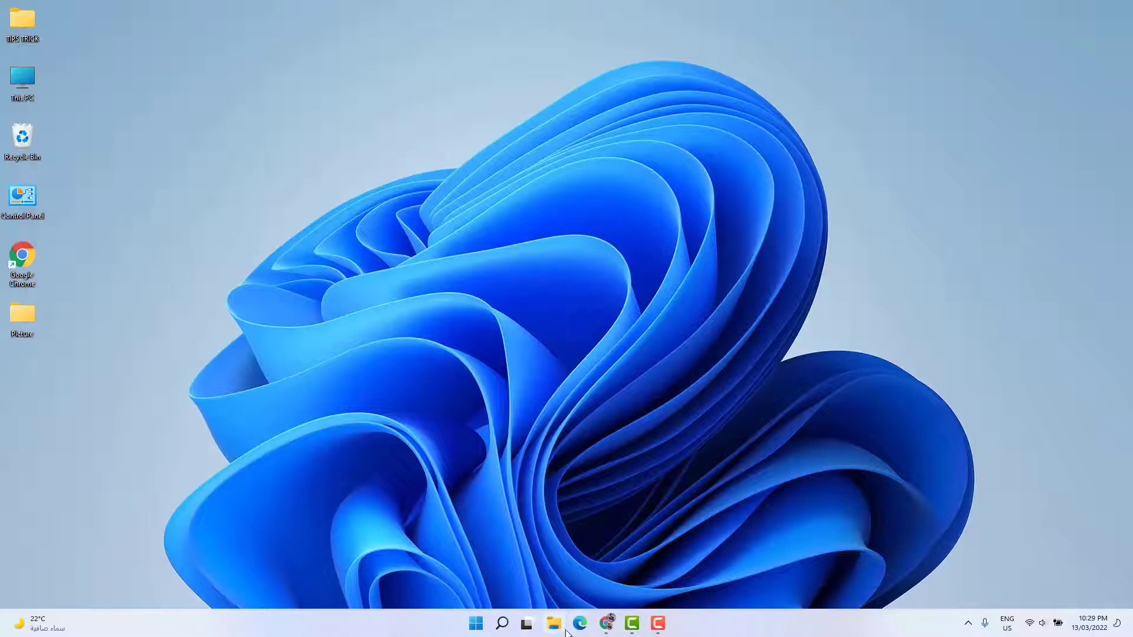
left_click(554, 623)
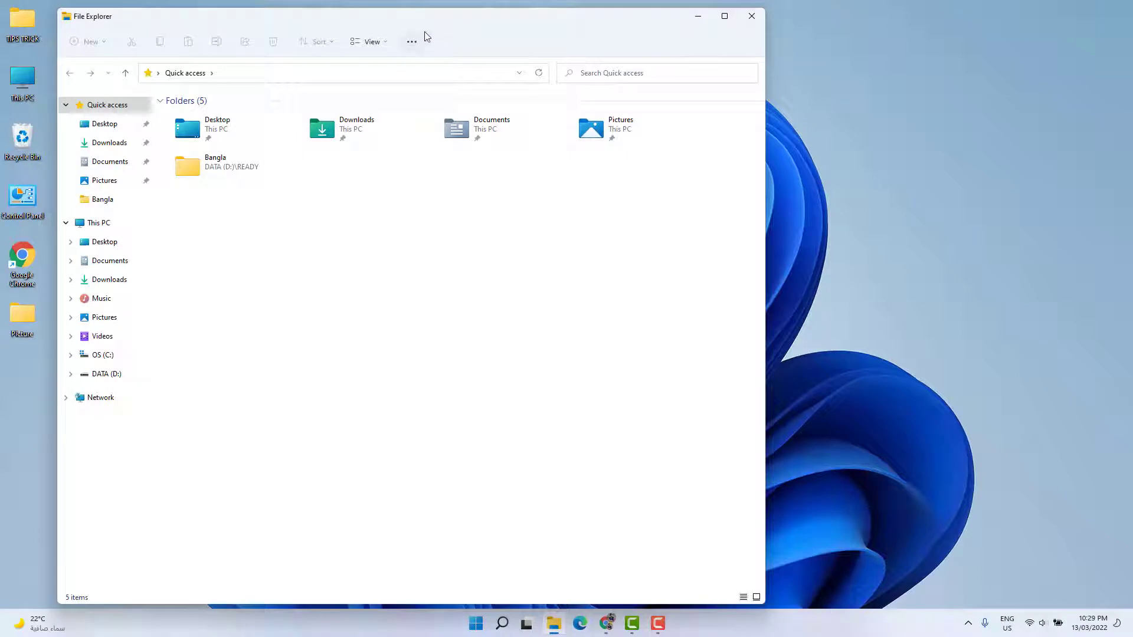
left_click(411, 41)
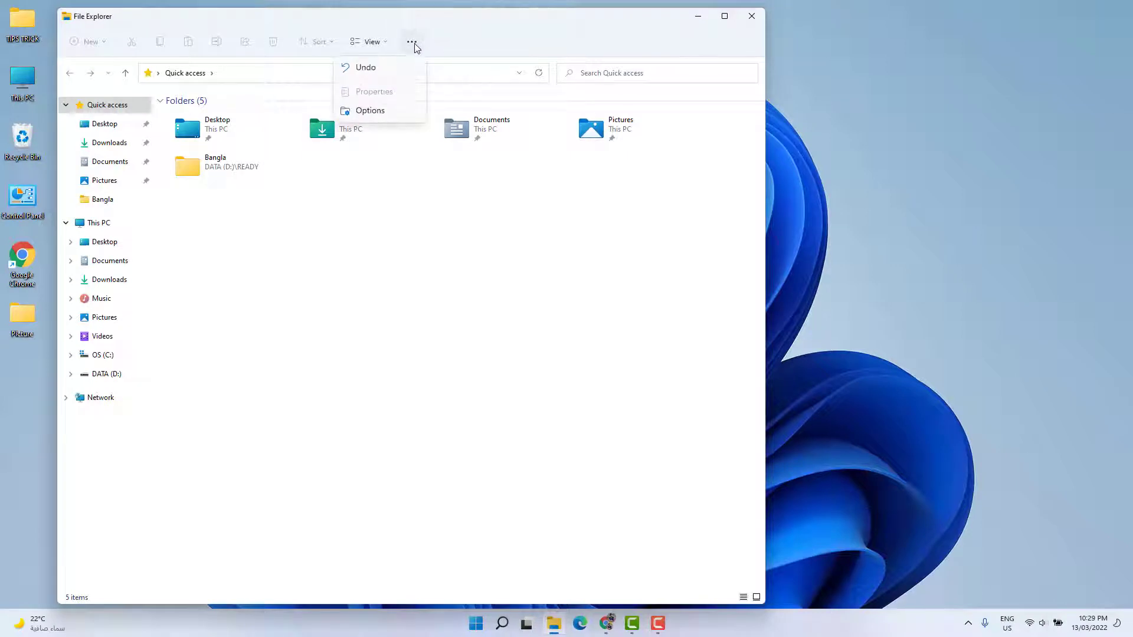
left_click(369, 110)
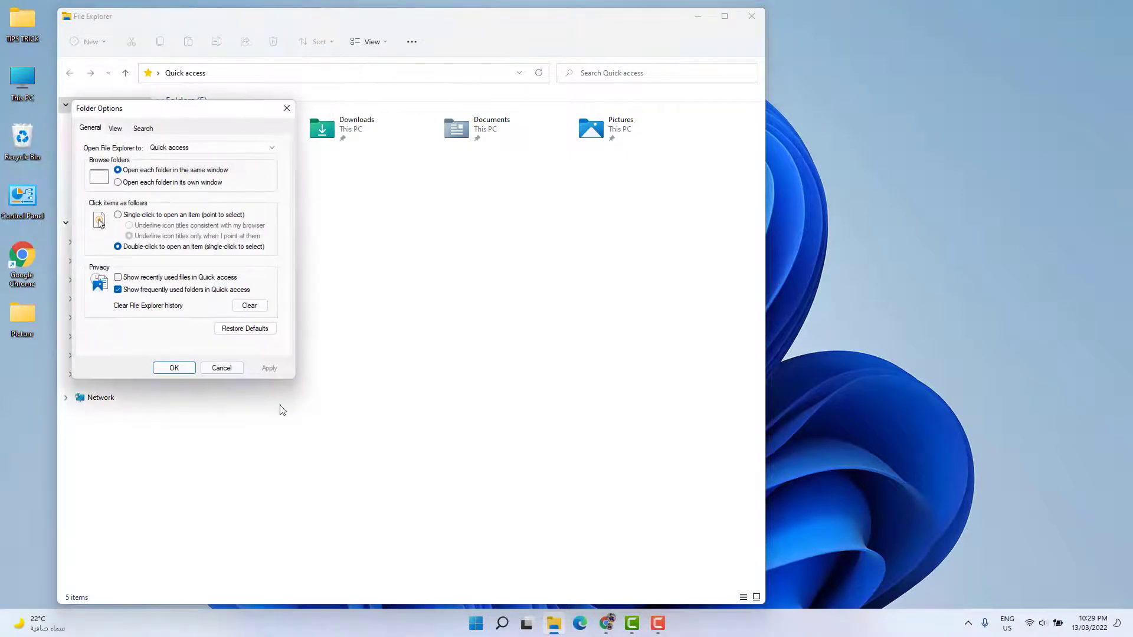
mouse_move(216, 470)
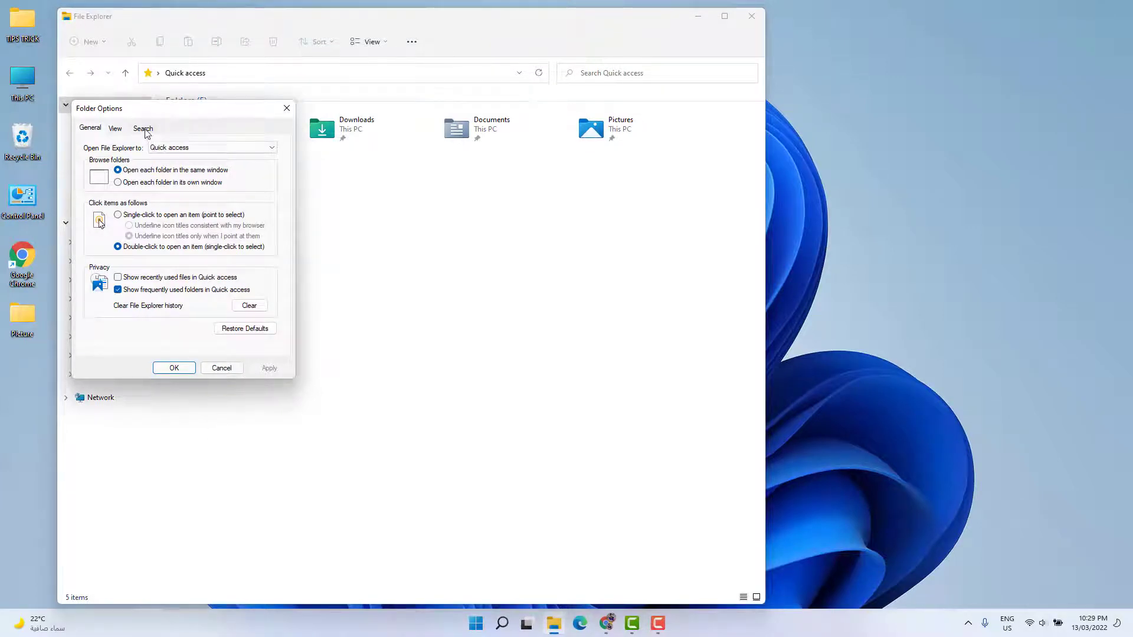
left_click(143, 128)
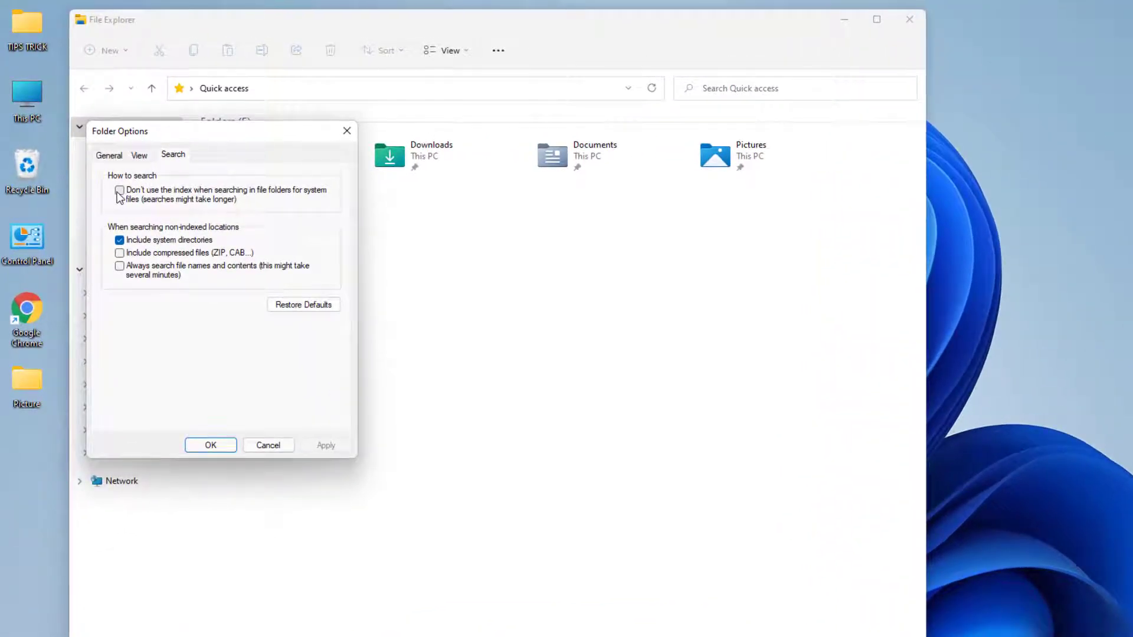
left_click(119, 191)
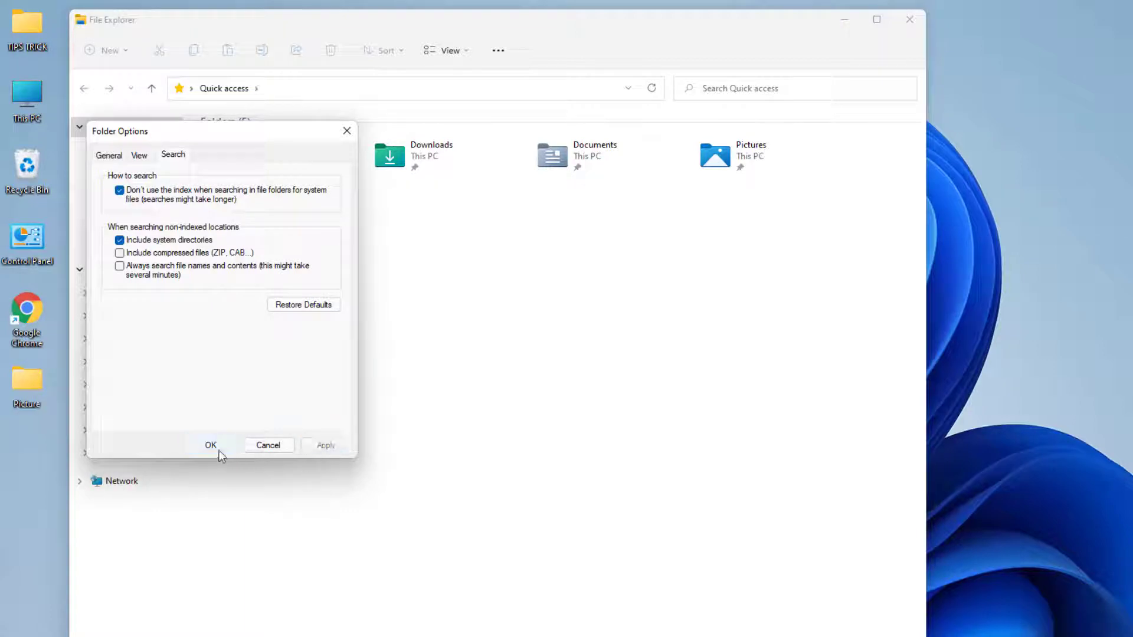
left_click(211, 445)
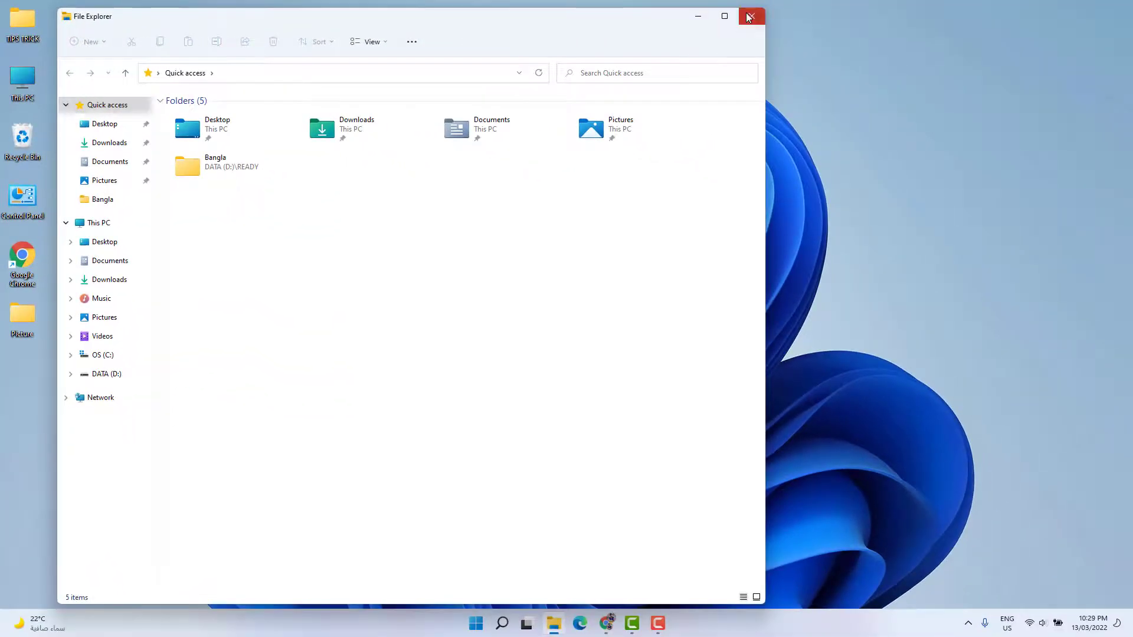
Step: Close File Explorer and open the Start menu
left_click(754, 16)
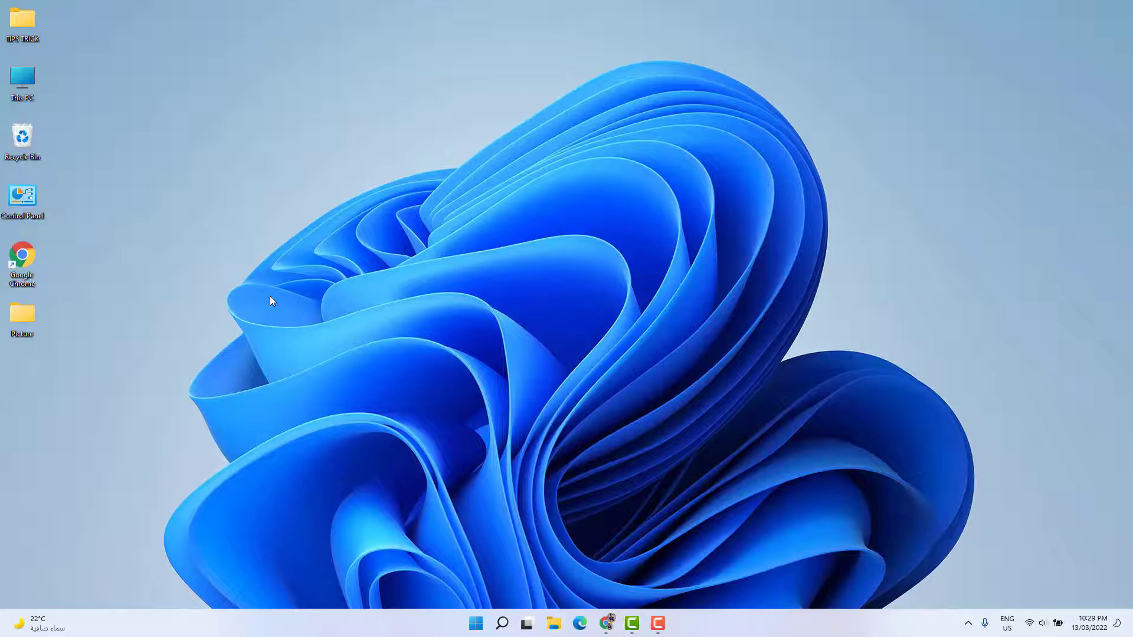
mouse_move(467, 385)
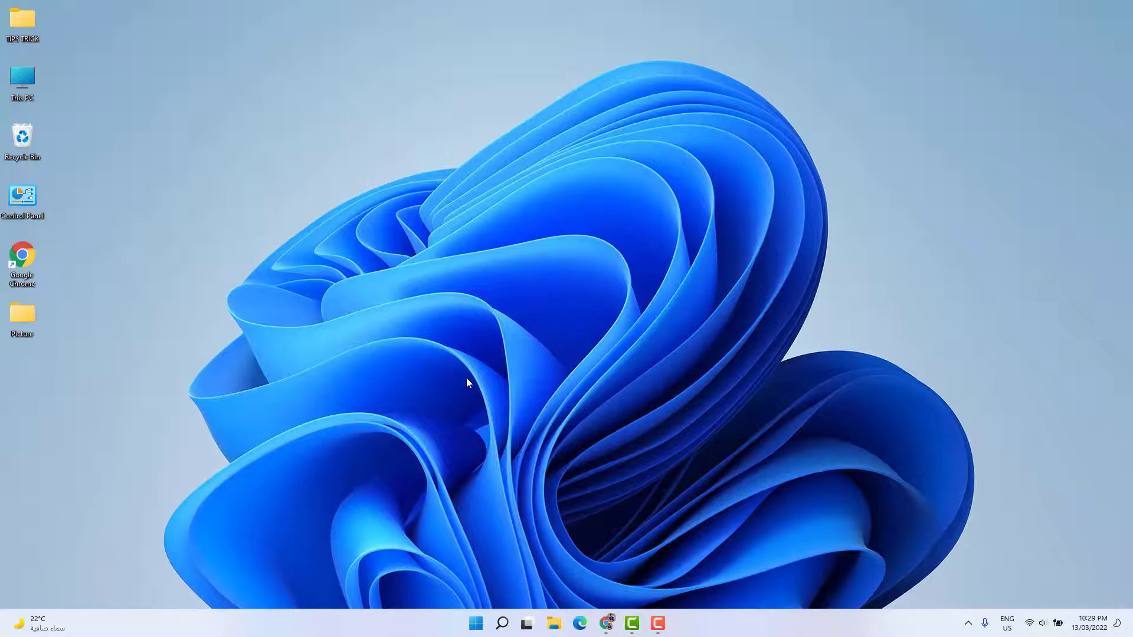
left_click(475, 623)
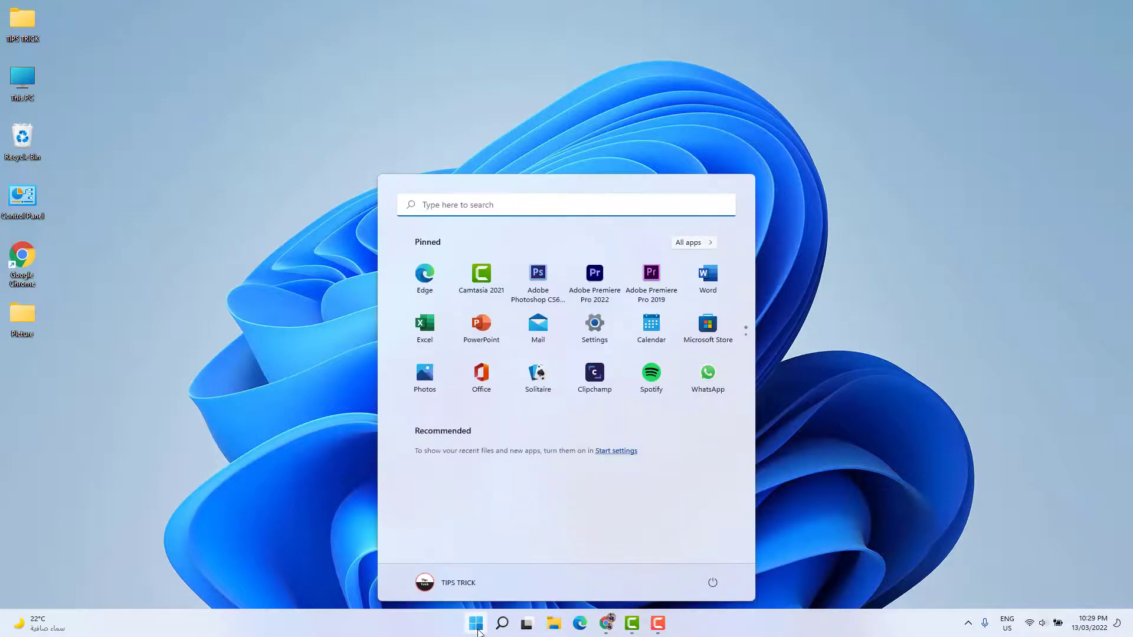
Step: Filter the installed apps list in Settings by 'ph' to find Microsoft Photos
left_click(594, 322)
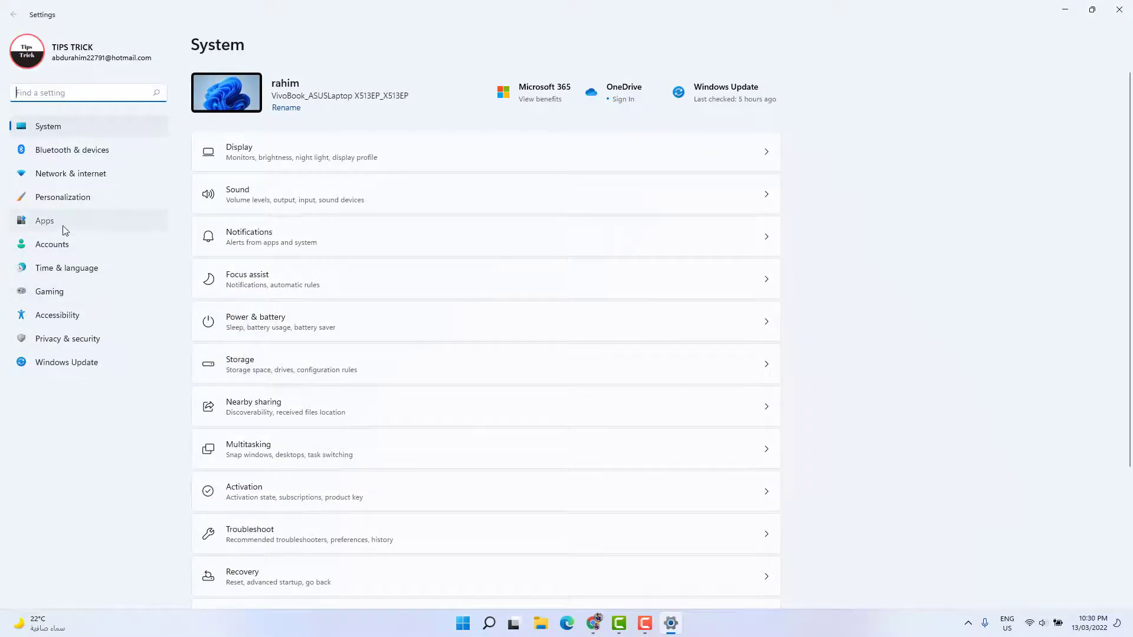
left_click(44, 220)
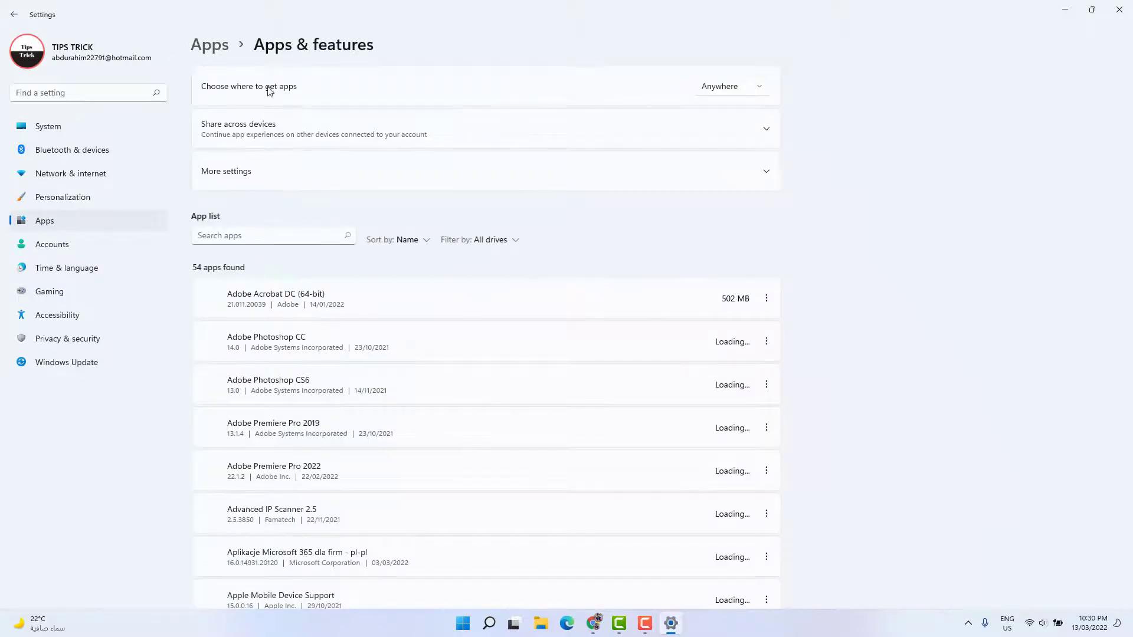
left_click(271, 236)
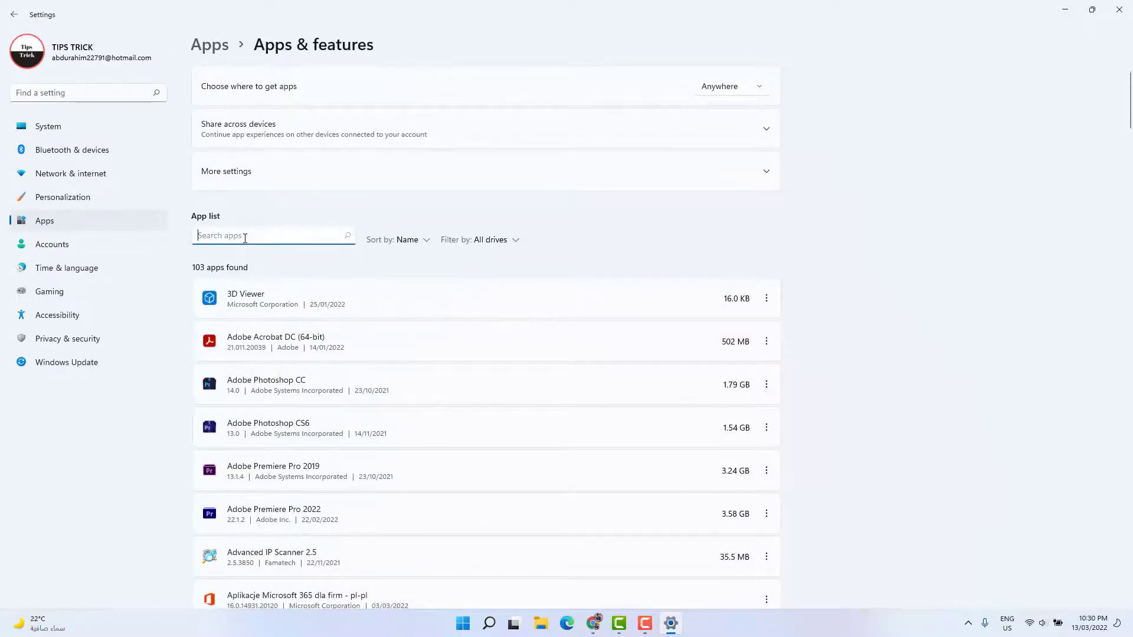
type("photo")
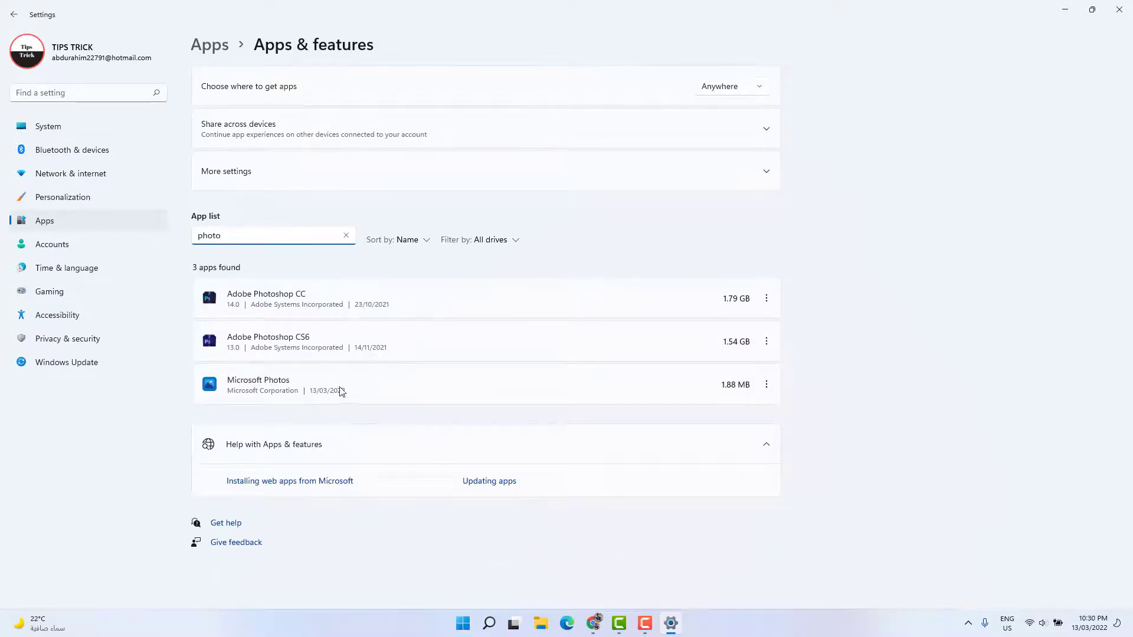
mouse_move(767, 384)
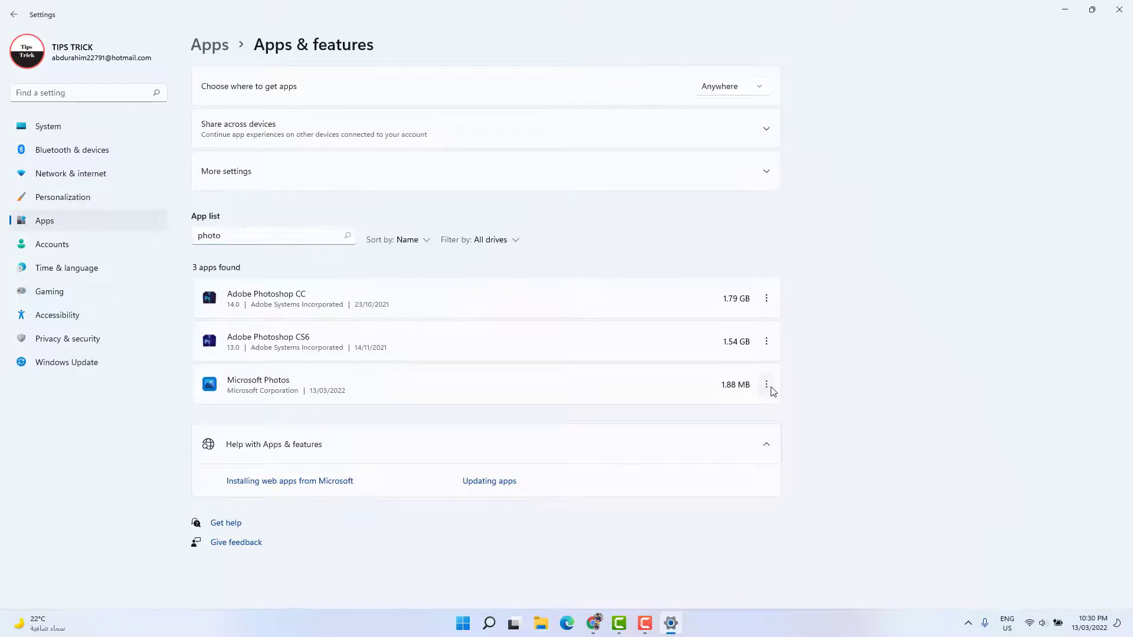
Step: Reset the Microsoft Photos app from its advanced options
left_click(766, 384)
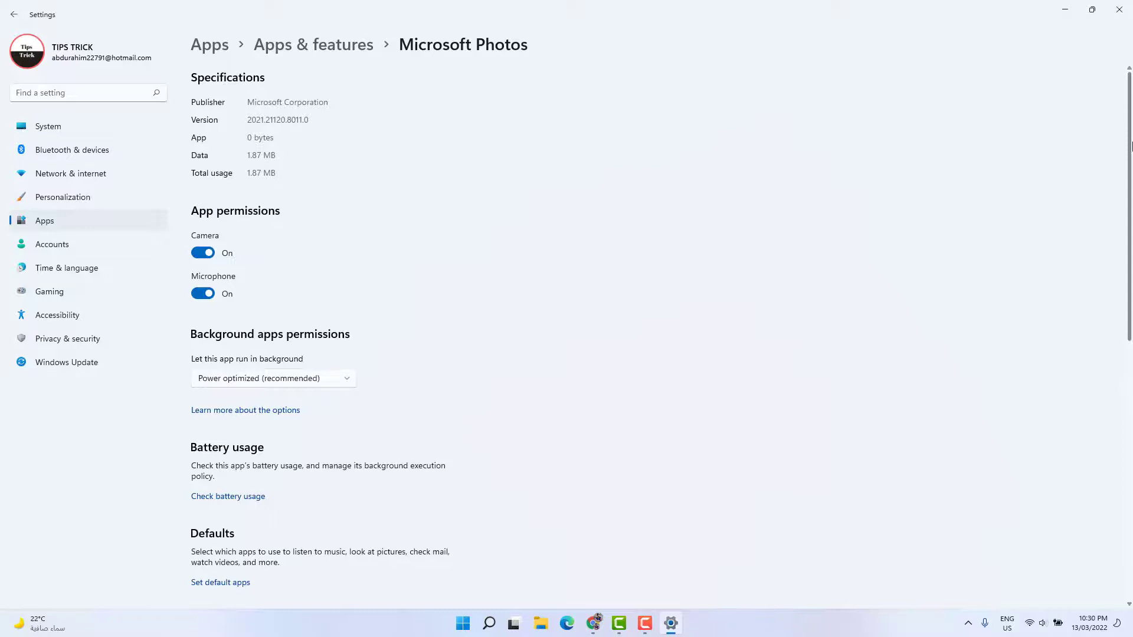
scroll("down", 3)
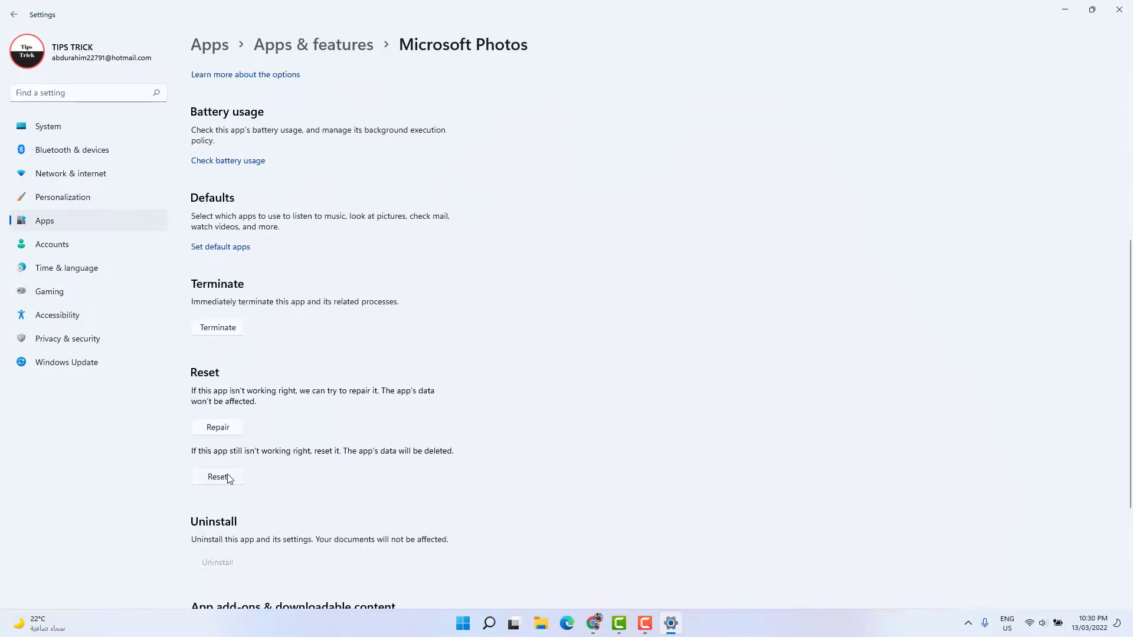
left_click(217, 476)
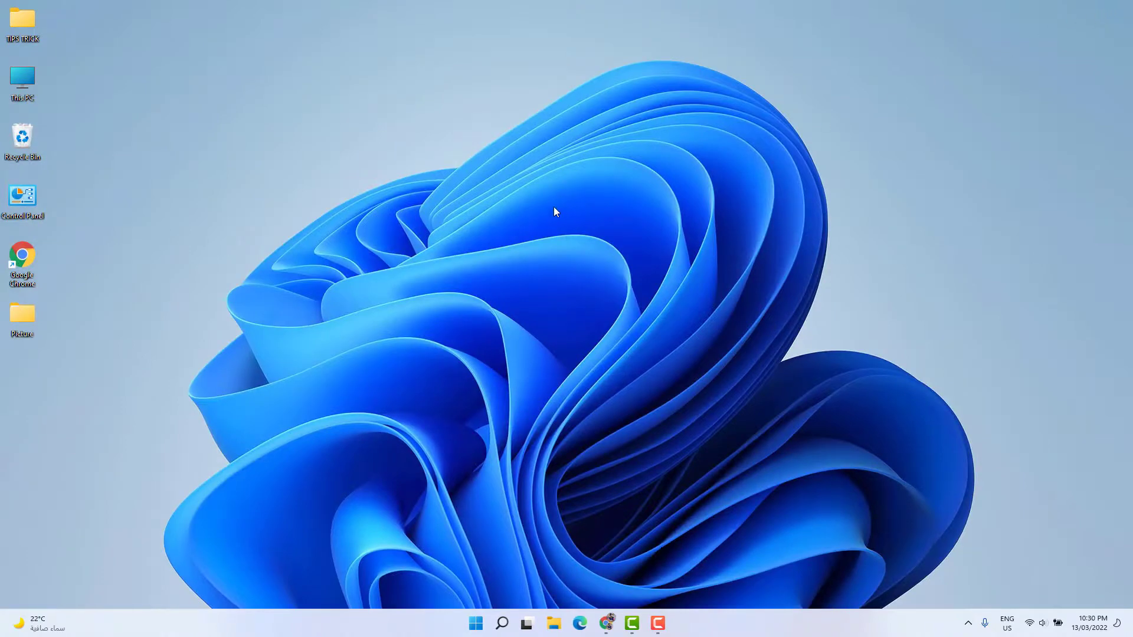
mouse_move(549, 213)
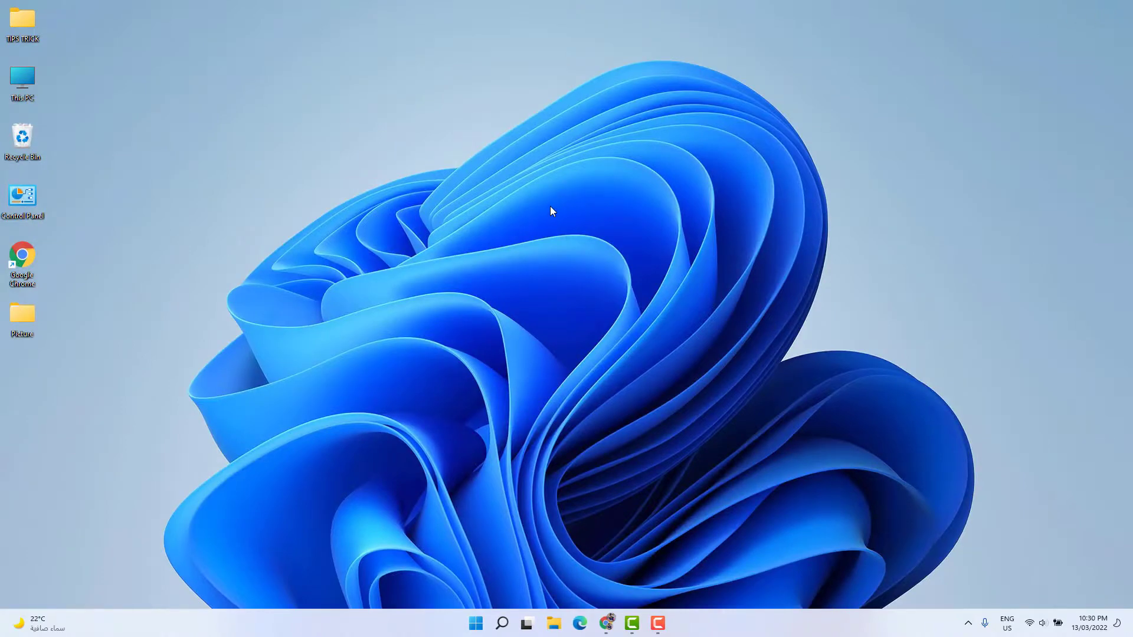